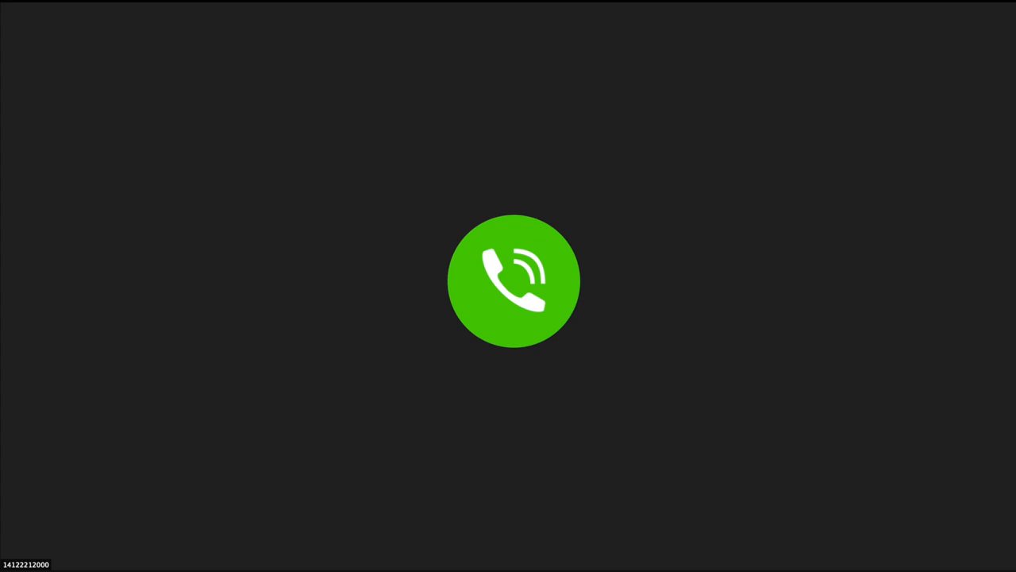
Switch the meeting to the speaking participant's webcam video instead of the phone-caller placeholder
{"action": "left_click", "coordinate": [515, 280]}
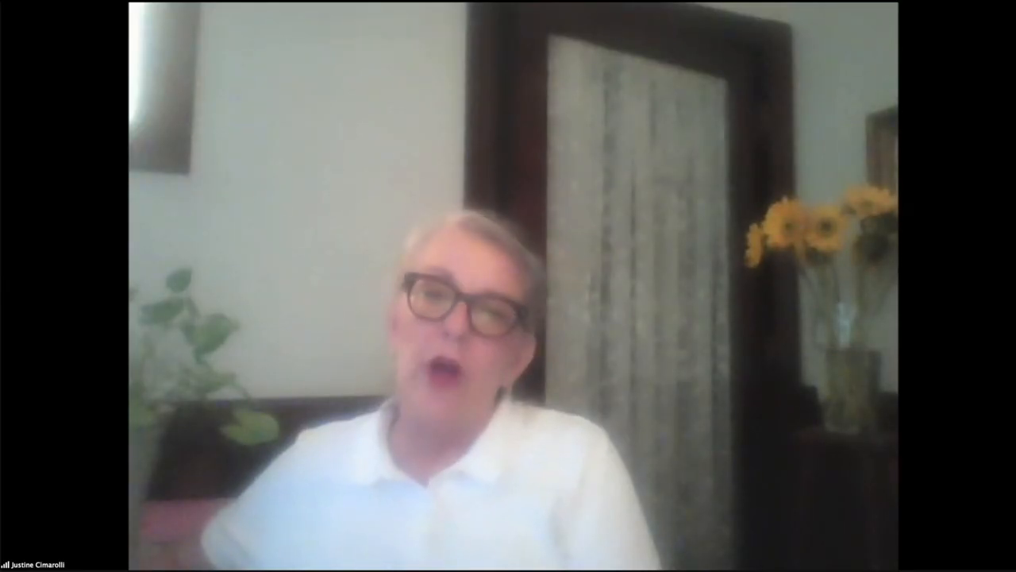